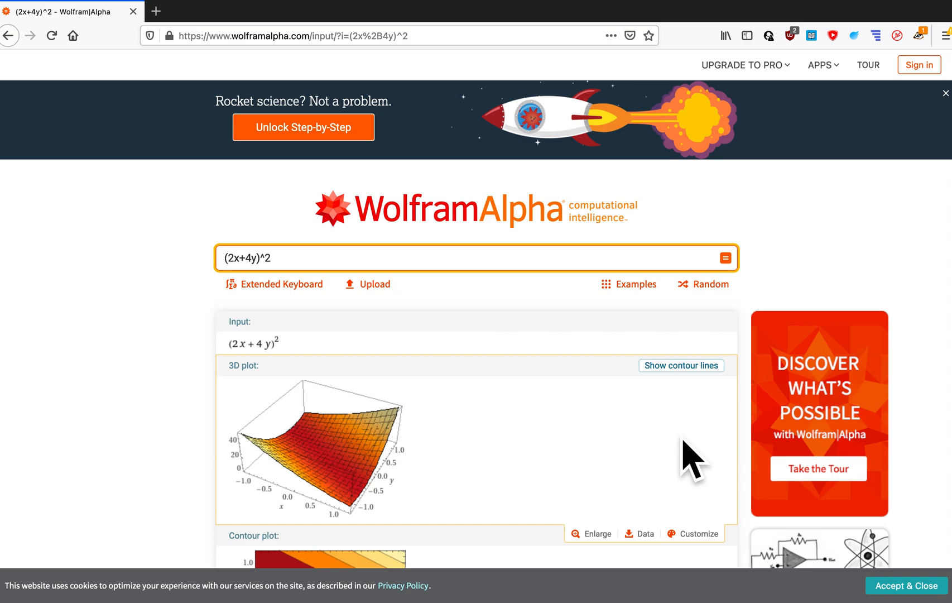
Scroll through the (2x+4y)^2 results, then replace the query with 4x+19y.
{"action": "scroll", "scroll_direction": "down", "scroll_amount": 3}
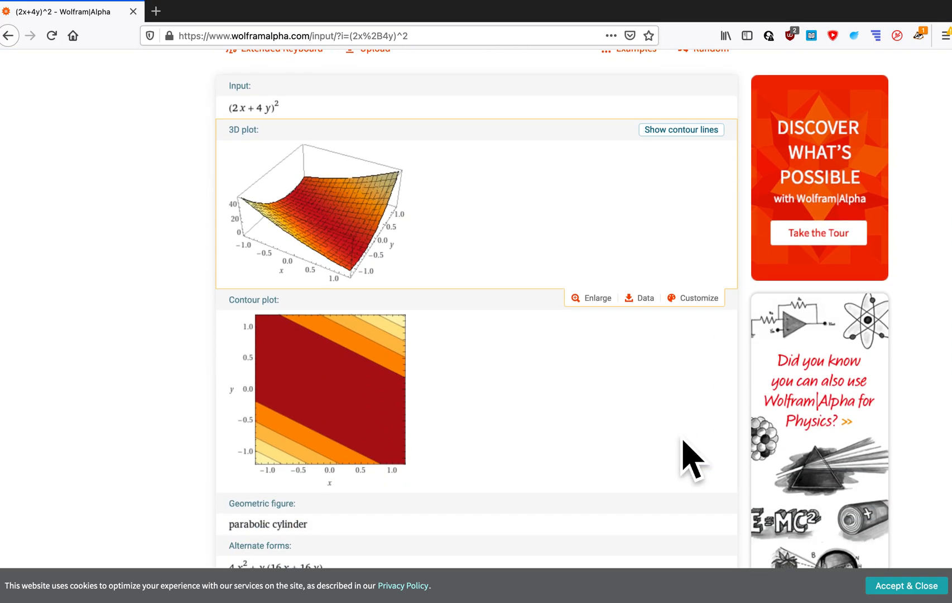
{"action": "scroll", "scroll_direction": "down", "scroll_amount": 3}
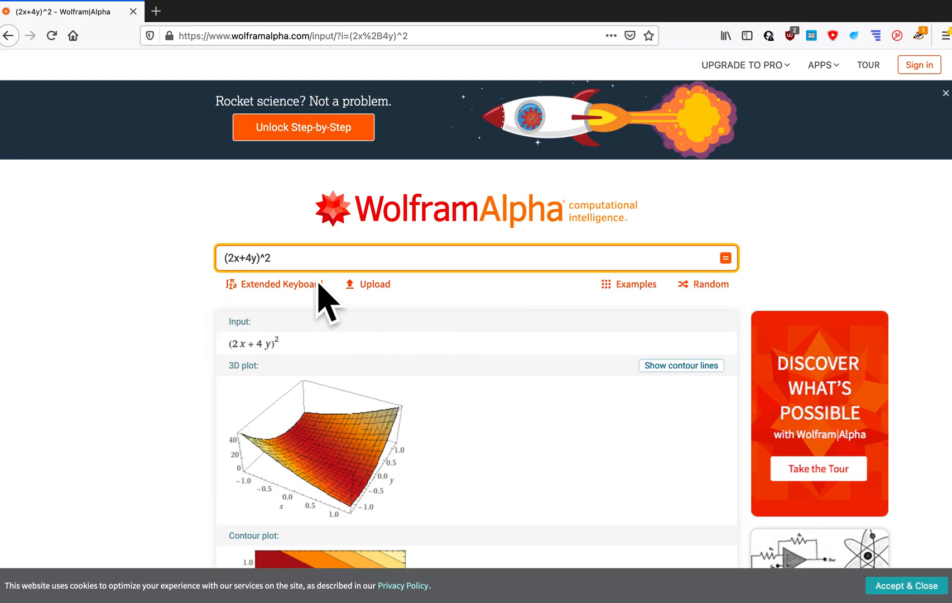
{"action": "mouse_move", "coordinate": [243, 295]}
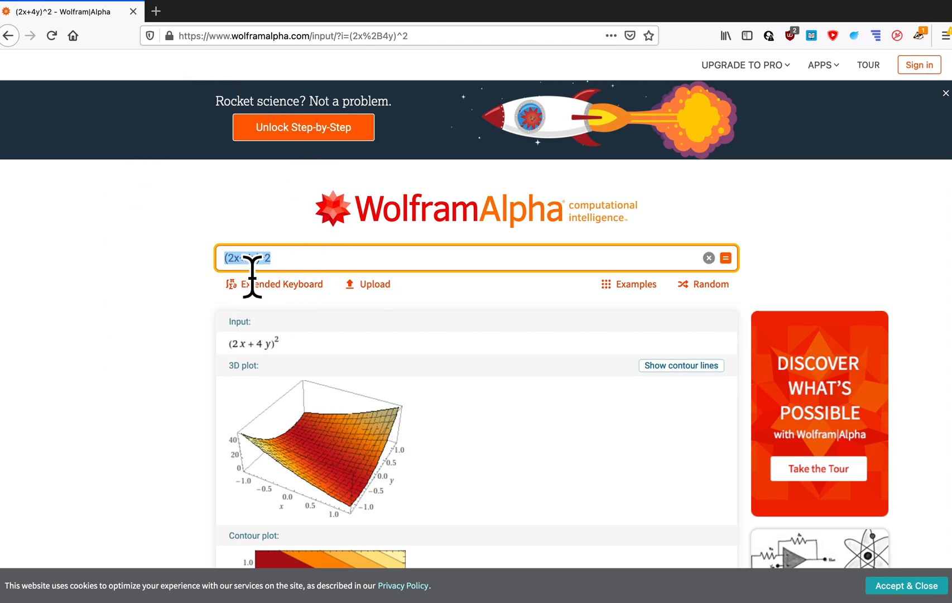
{"action": "mouse_move", "coordinate": [324, 281]}
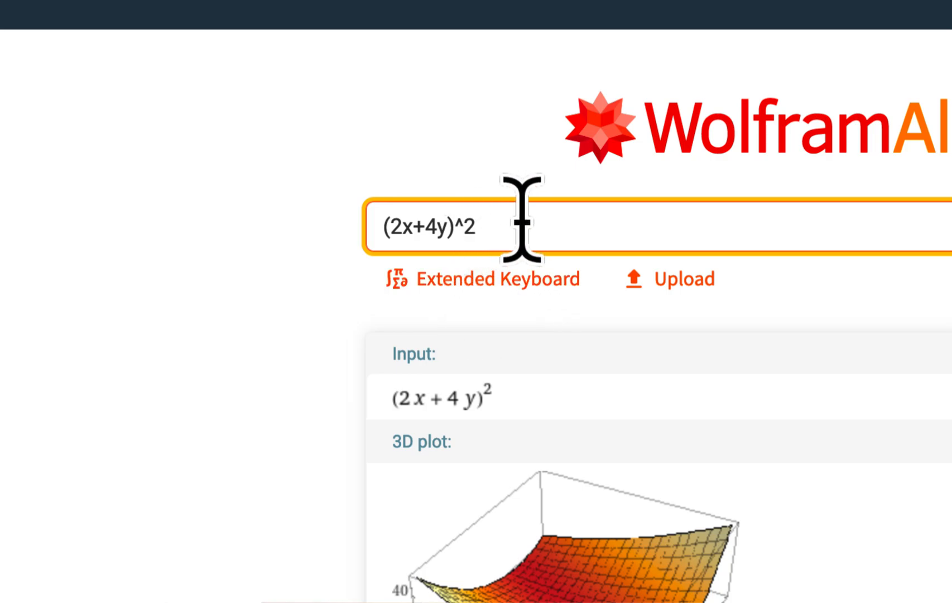
{"action": "mouse_move", "coordinate": [522, 243]}
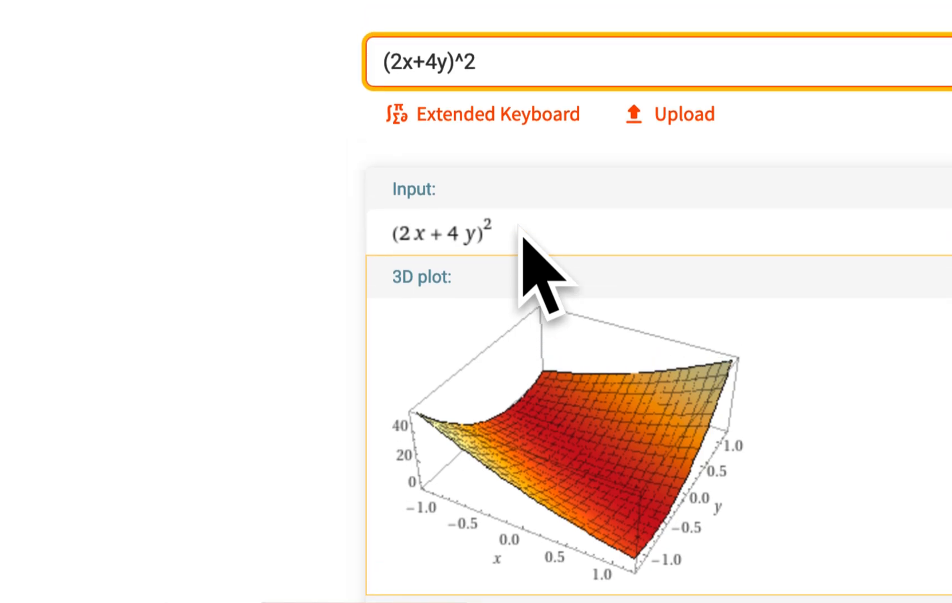
{"action": "scroll", "scroll_direction": "down", "scroll_amount": 3}
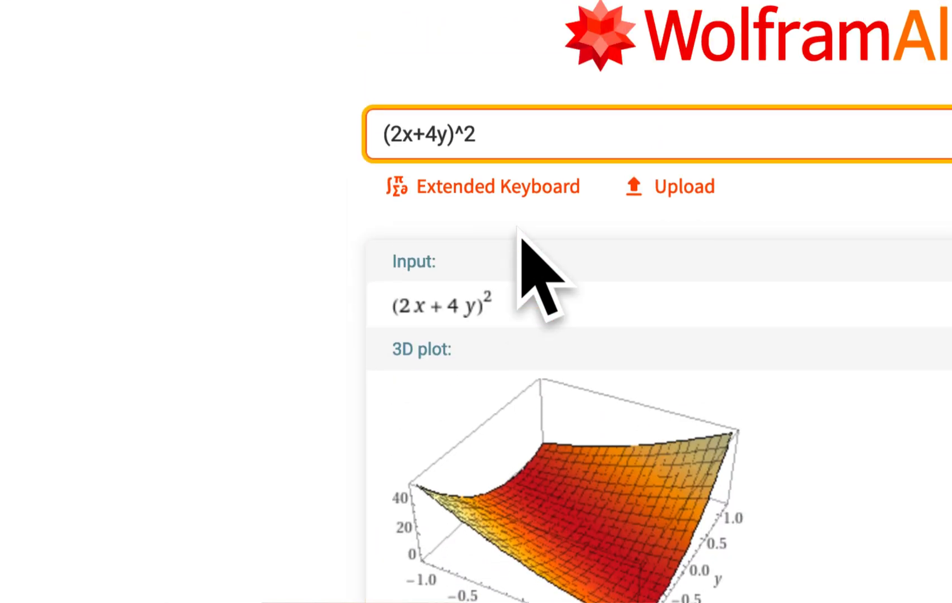
{"action": "scroll", "scroll_direction": "down", "scroll_amount": 3}
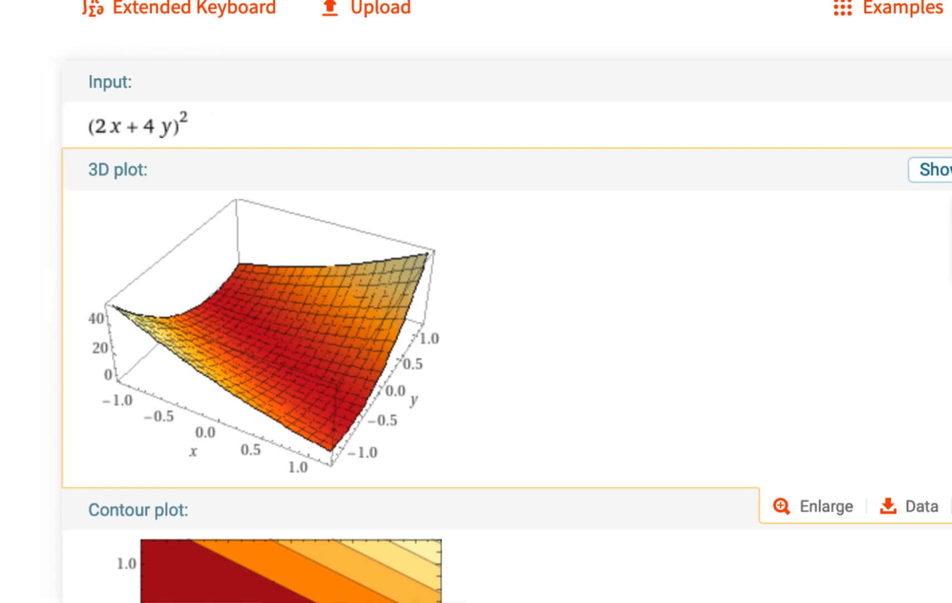
{"action": "scroll", "scroll_direction": "down", "scroll_amount": 3}
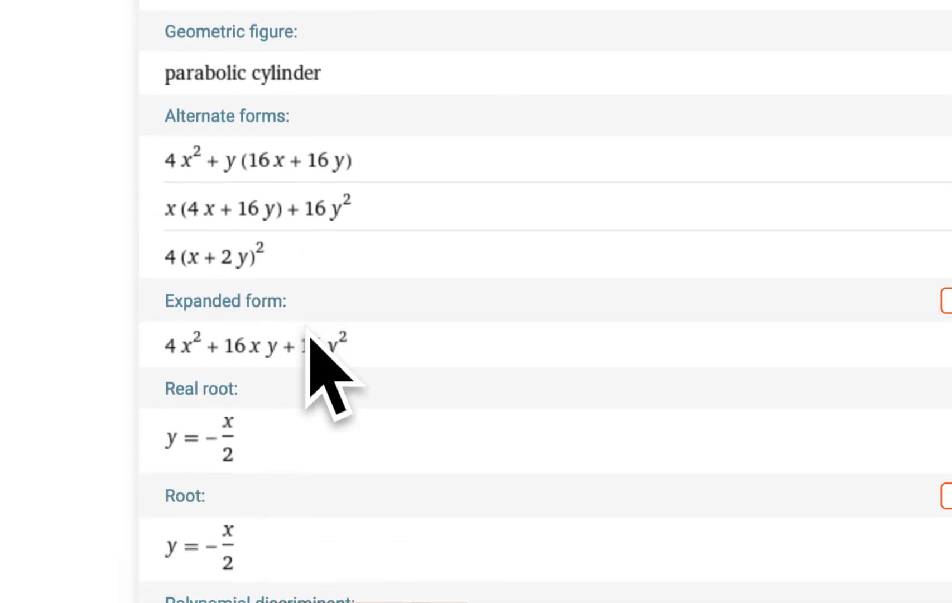
{"action": "scroll", "scroll_direction": "down", "scroll_amount": 3}
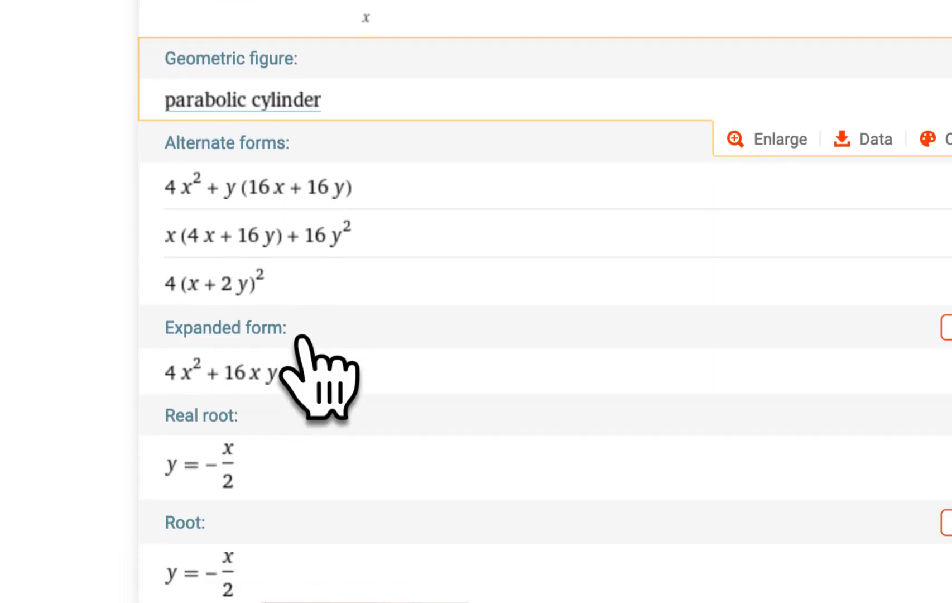
{"action": "scroll", "scroll_direction": "down", "scroll_amount": 3}
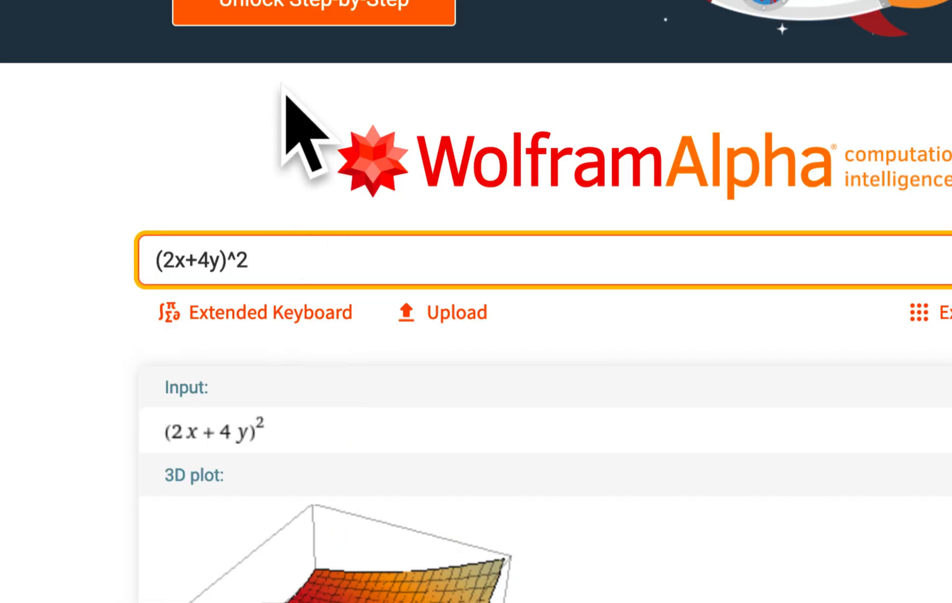
{"action": "triple_click", "coordinate": [204, 261]}
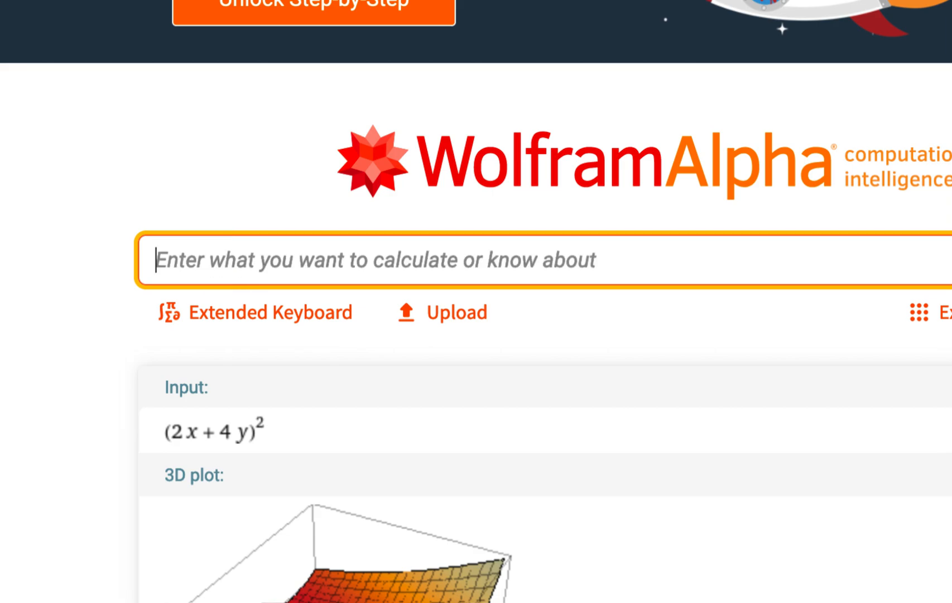
{"action": "type", "text": "4x+19y"}
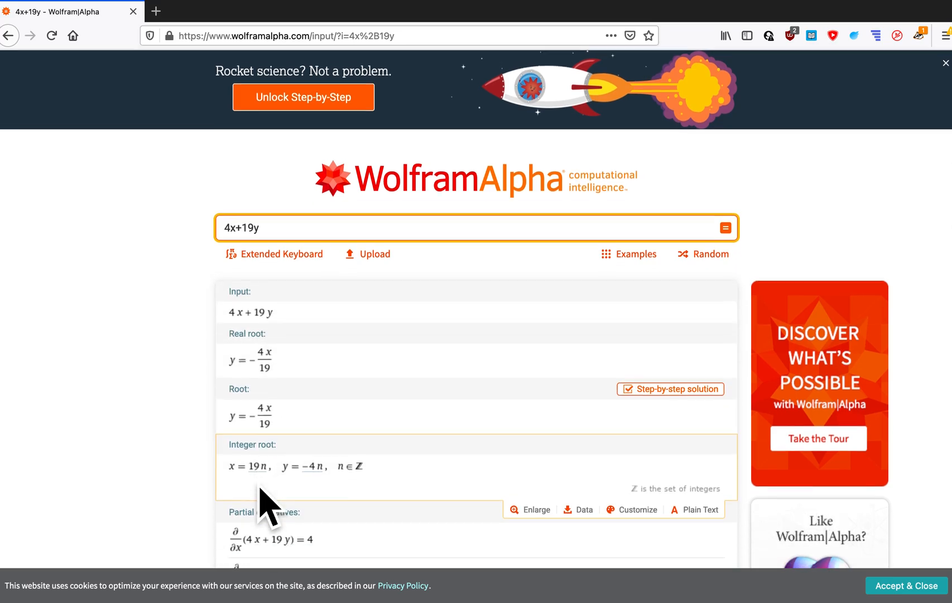
{"action": "scroll", "scroll_direction": "down", "scroll_amount": 3}
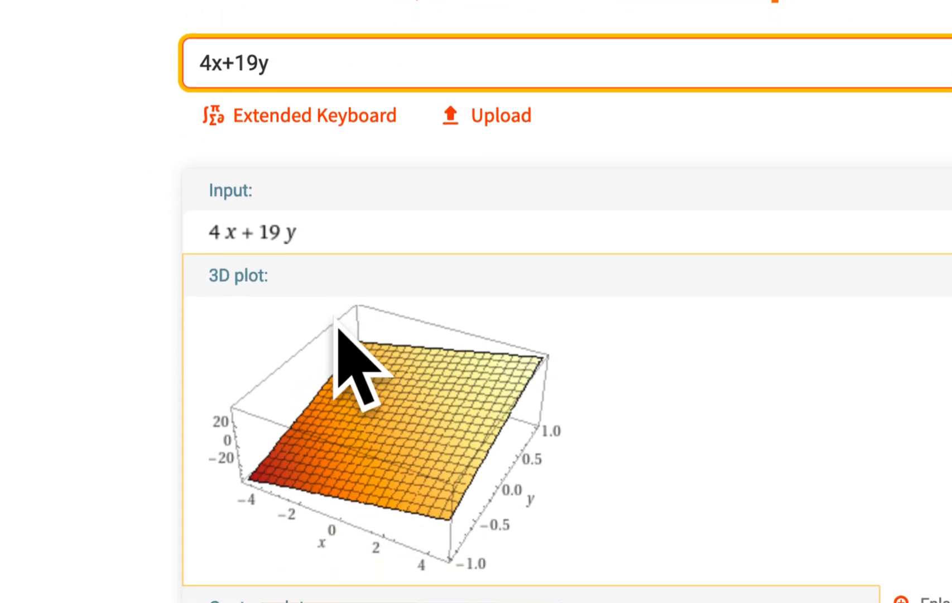
{"action": "scroll", "scroll_direction": "down", "scroll_amount": 3}
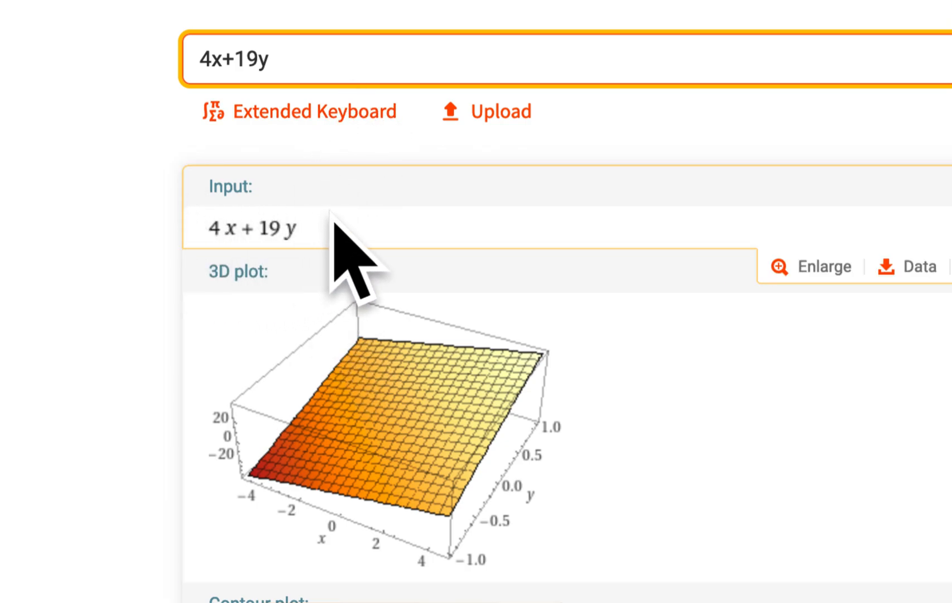
{"action": "scroll", "scroll_direction": "down", "scroll_amount": 3}
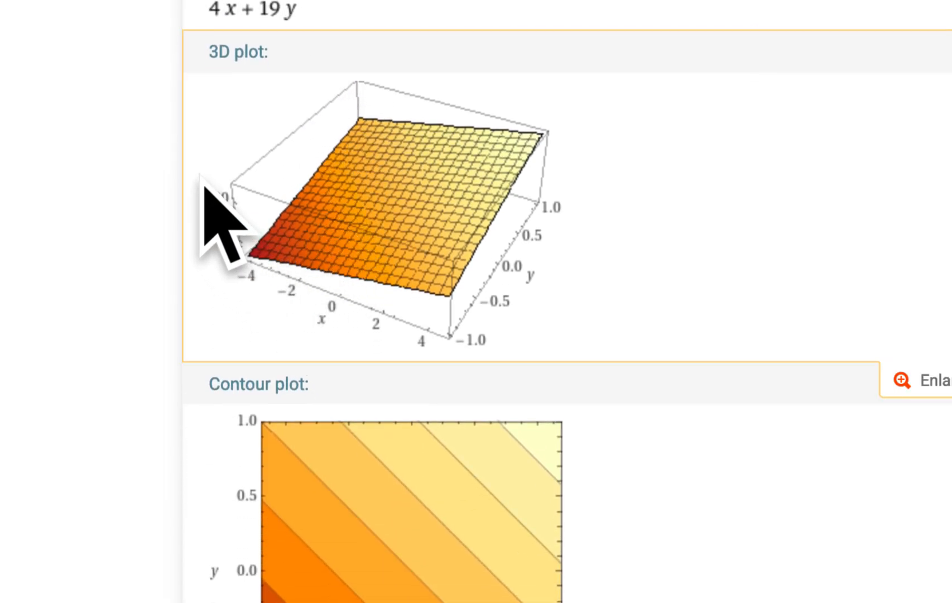
{"action": "scroll", "scroll_direction": "down", "scroll_amount": 3}
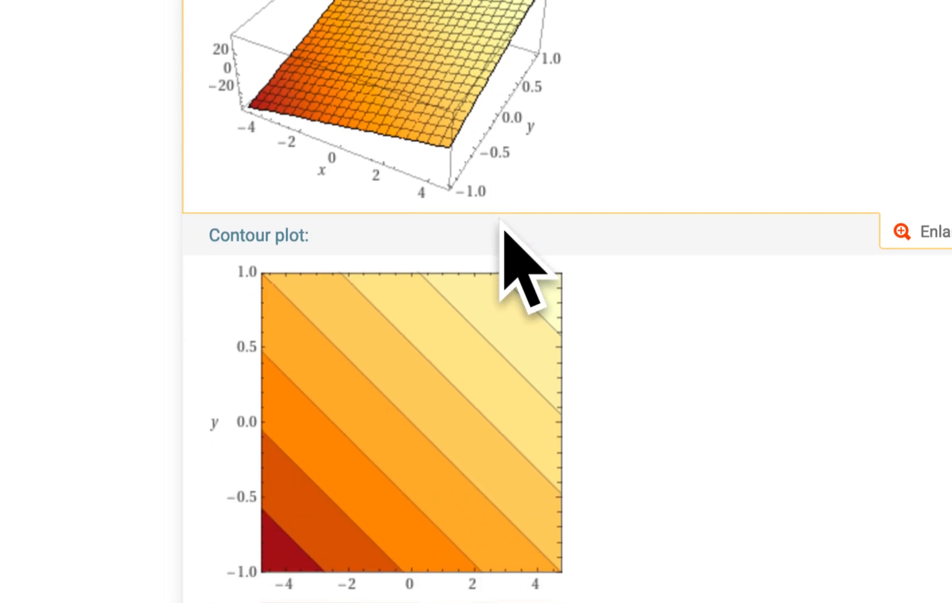
{"action": "scroll", "scroll_direction": "down", "scroll_amount": 3}
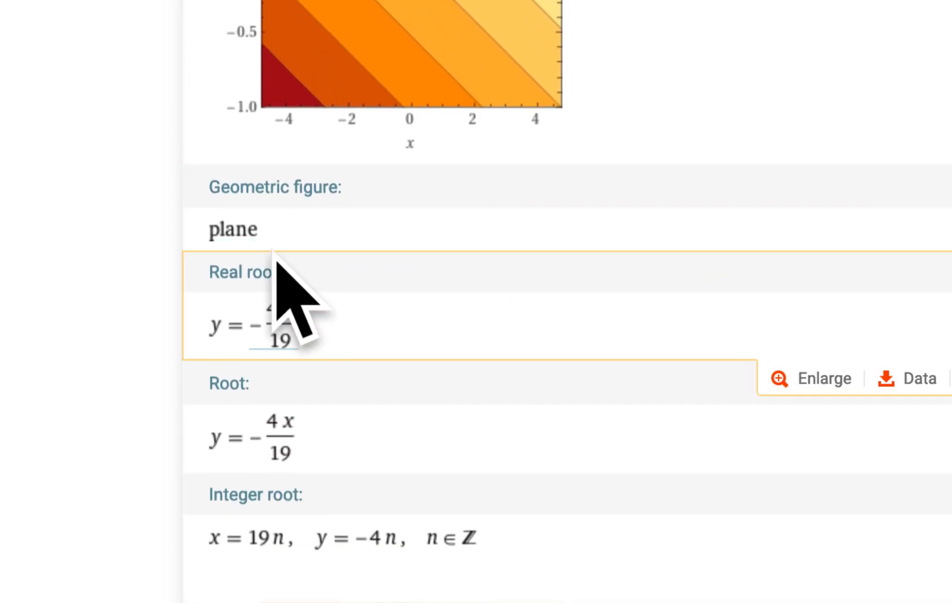
{"action": "scroll", "scroll_direction": "down", "scroll_amount": 3}
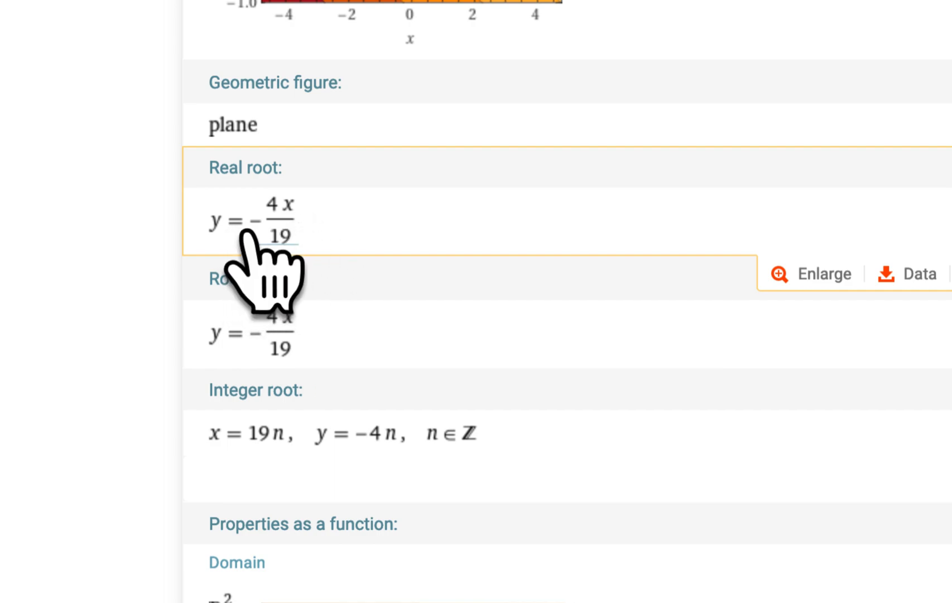
{"action": "scroll", "scroll_direction": "down", "scroll_amount": 3}
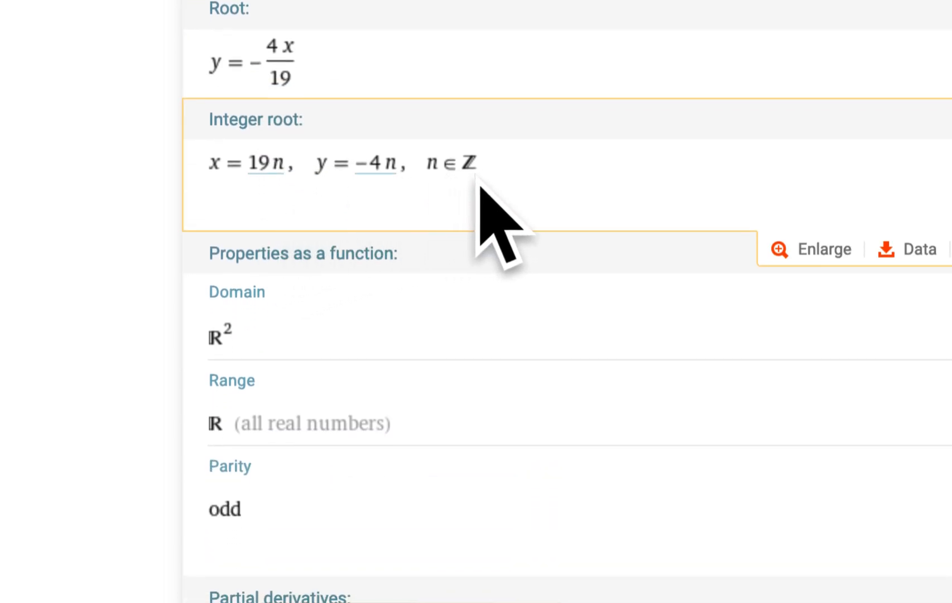
{"action": "scroll", "scroll_direction": "down", "scroll_amount": 3}
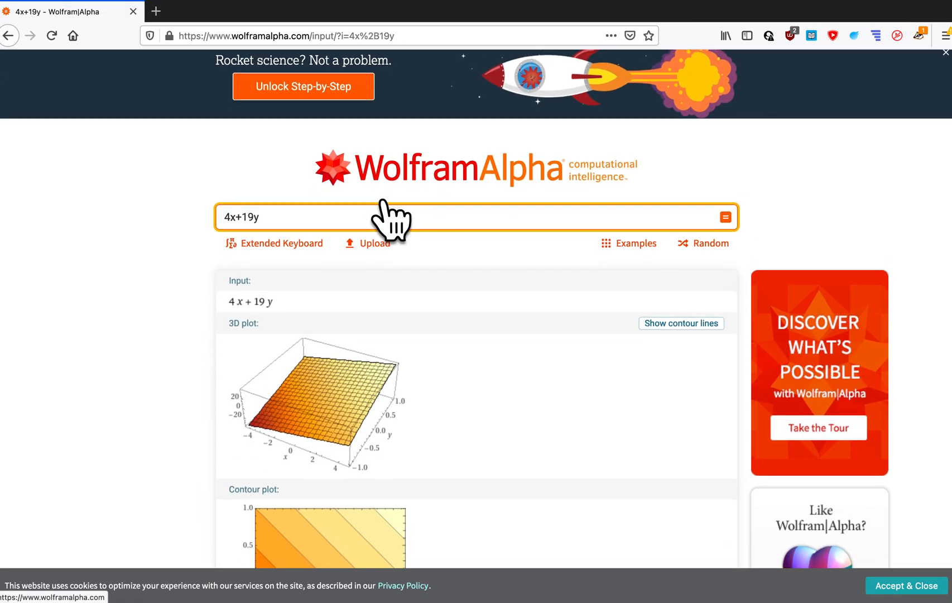
{"action": "scroll", "scroll_direction": "down", "scroll_amount": 3}
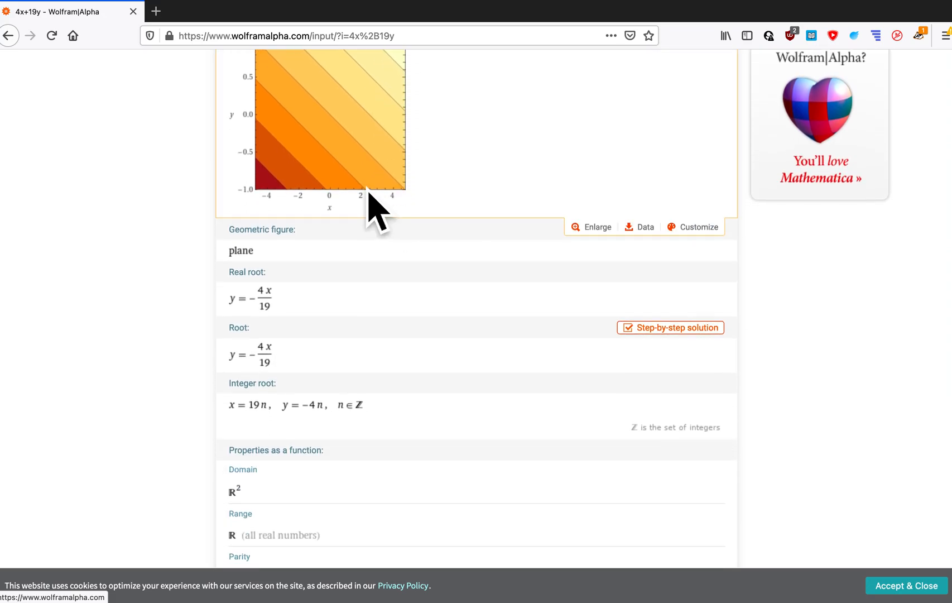
{"action": "scroll", "scroll_direction": "down", "scroll_amount": 3}
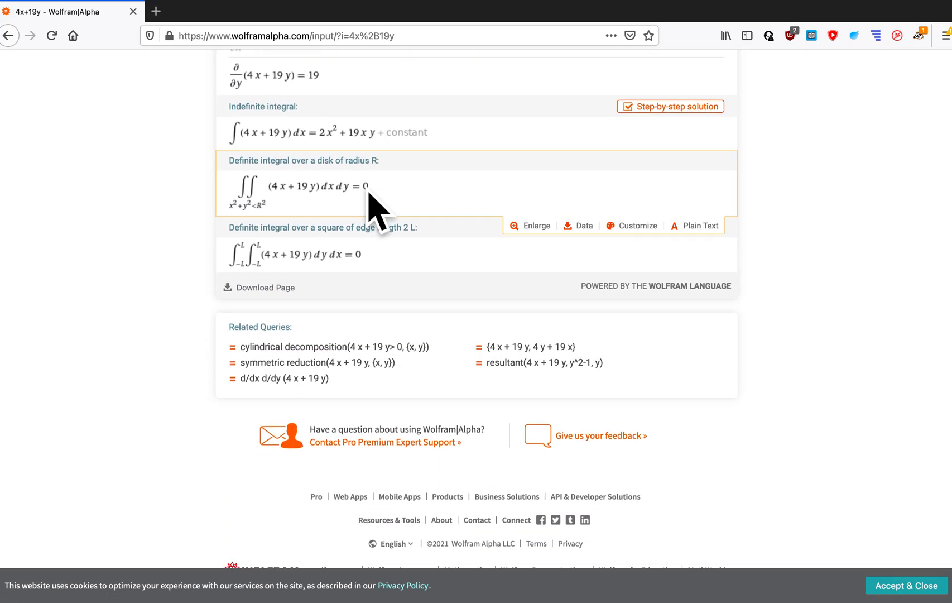